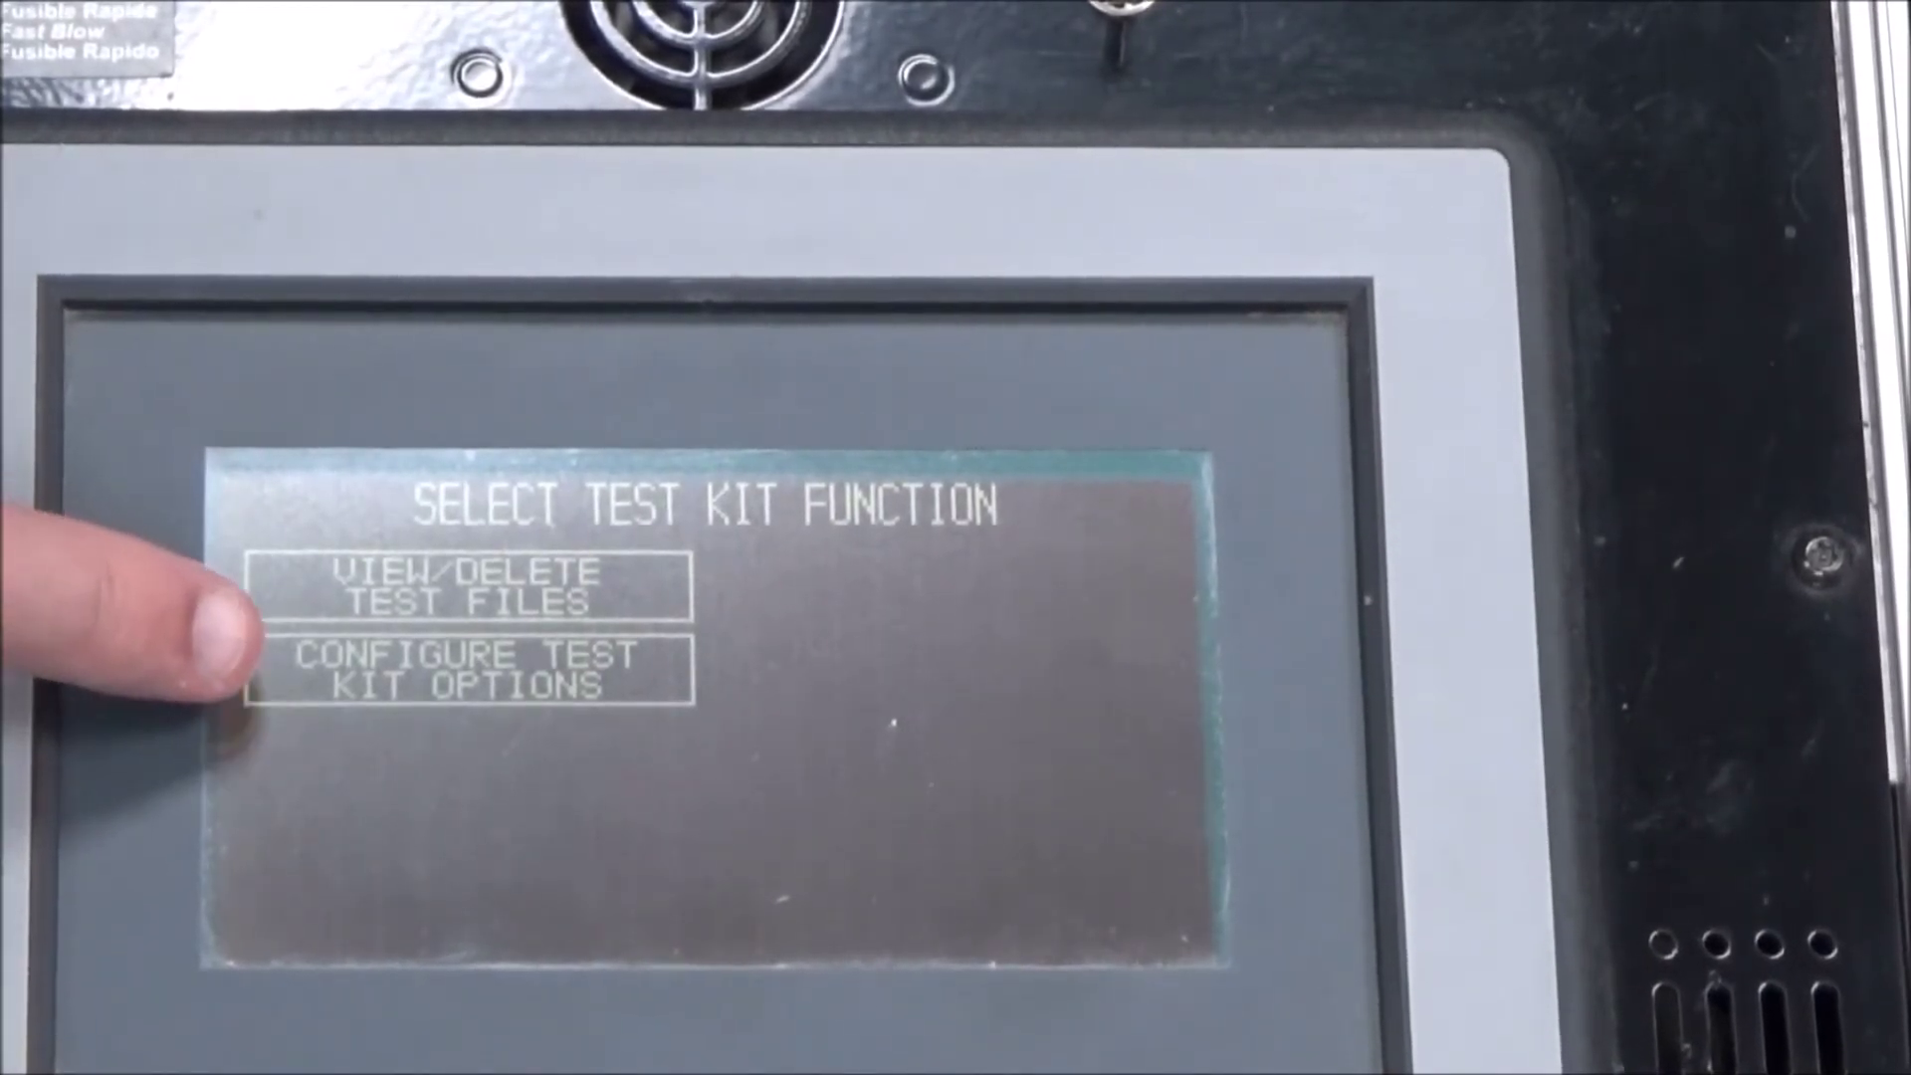
# Show Configure Test Kit Options with language English, backlight 100%, contrast 55% and calibration.
pyautogui.click(470, 669)
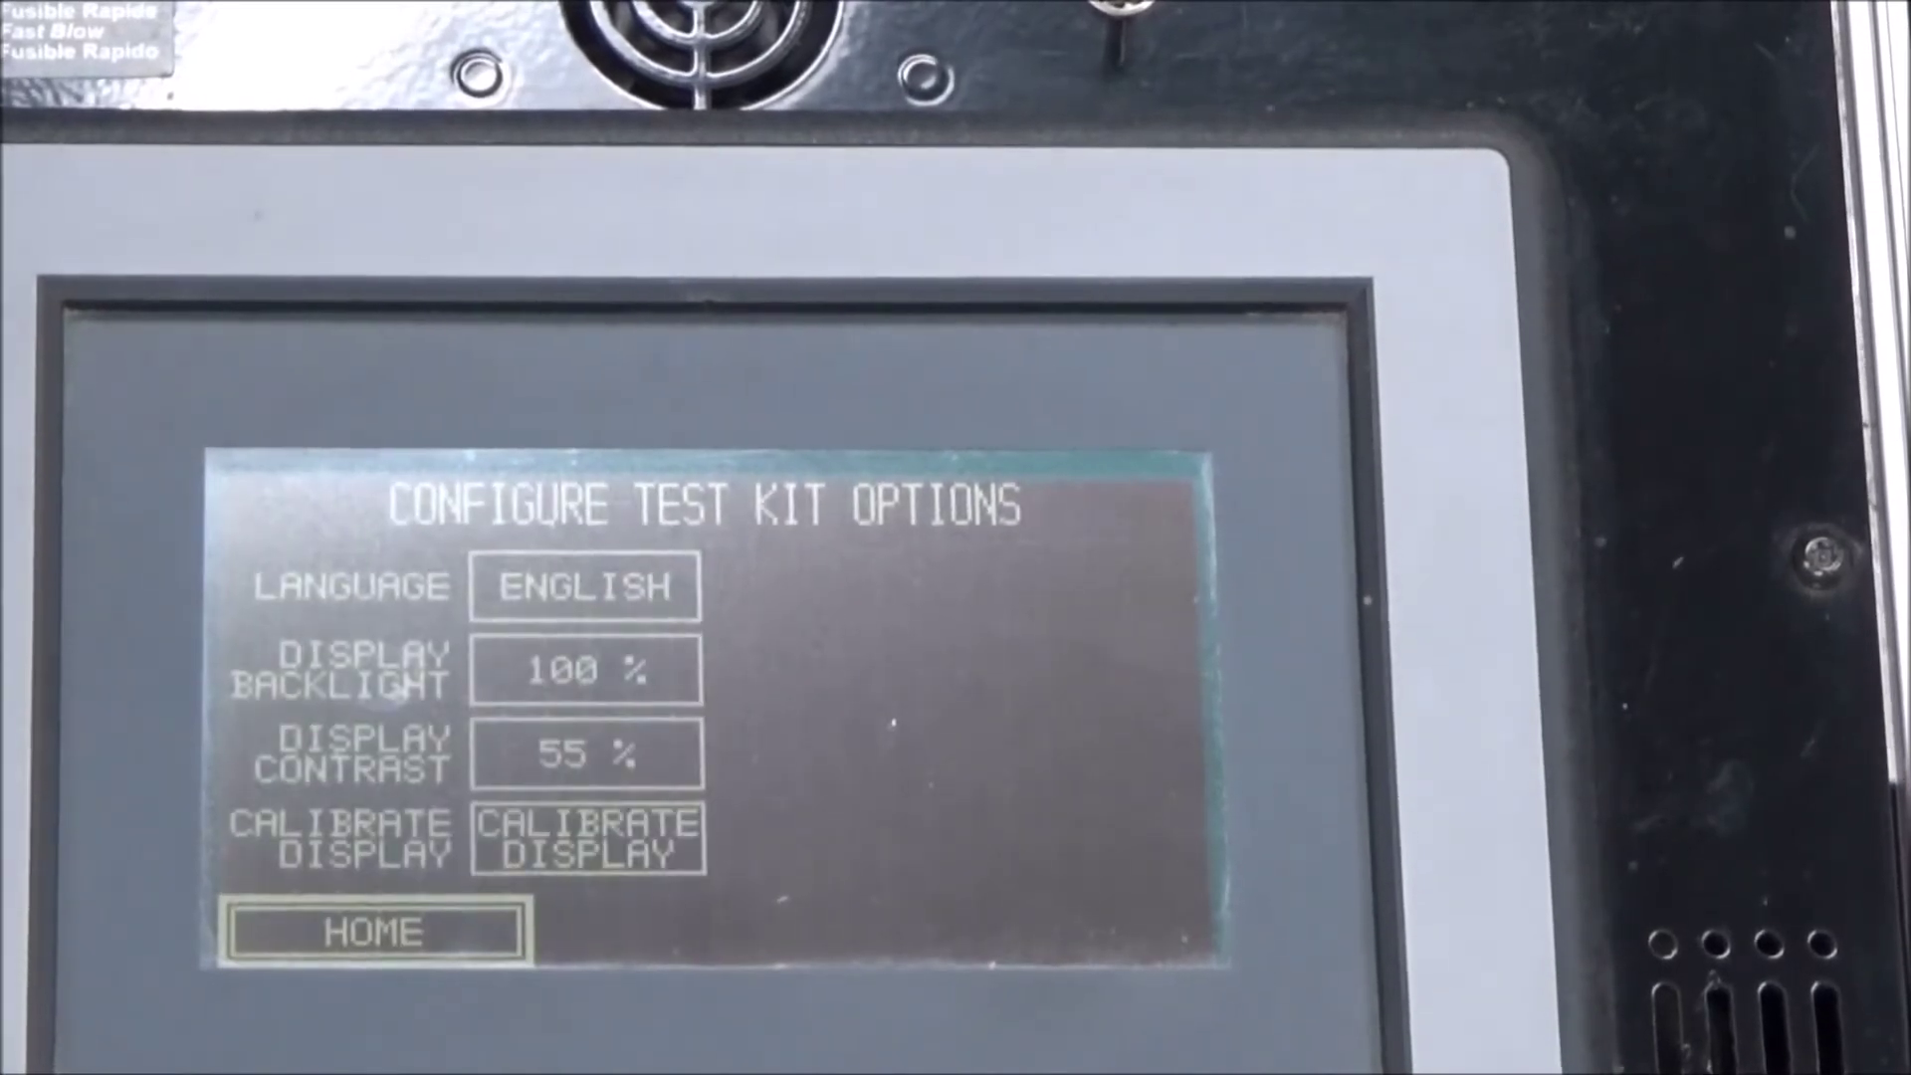